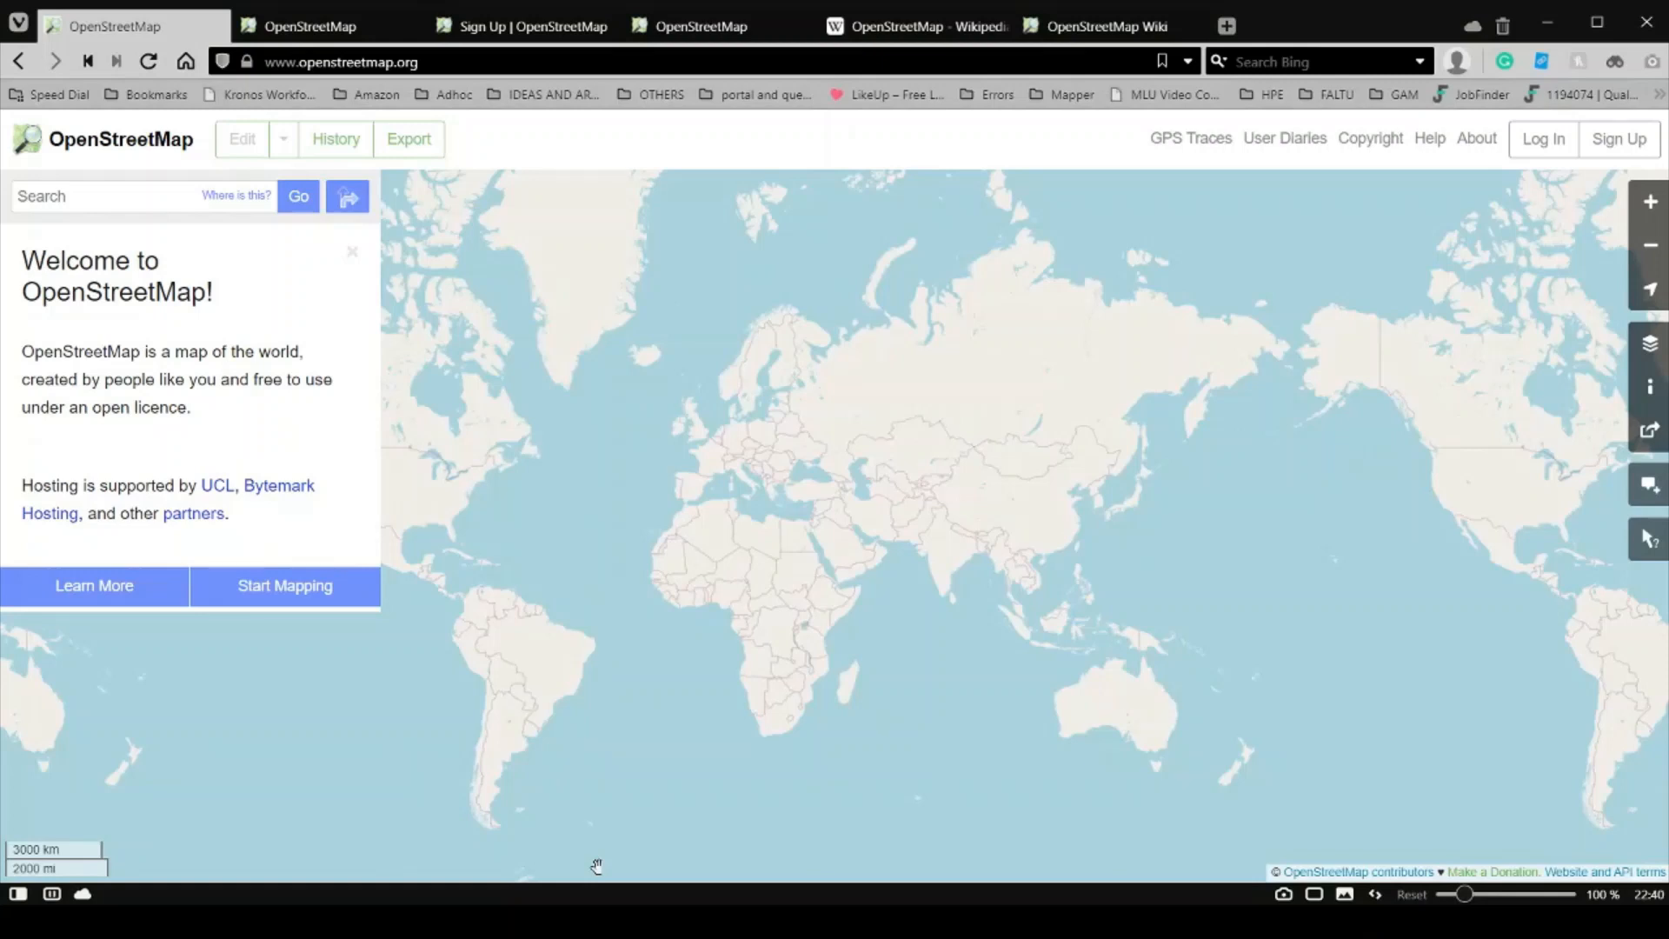
# Step: Switch to the iD editor tab showing satellite imagery of Rajiv Chowk
pyautogui.click(242, 139)
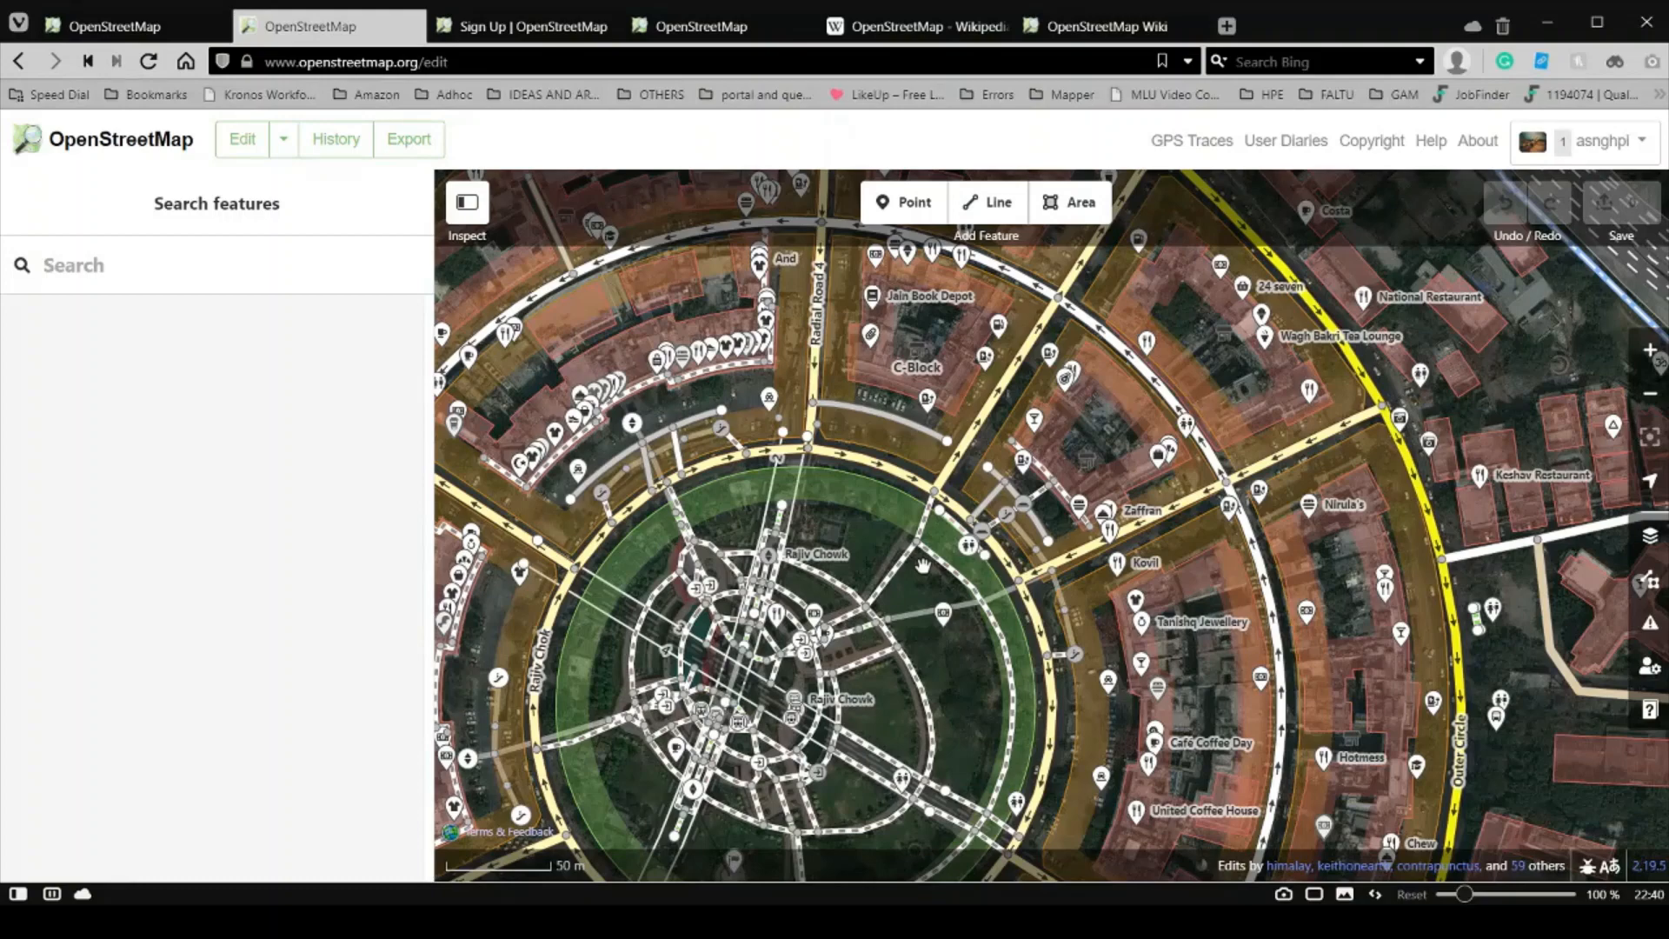
pyautogui.click(536, 24)
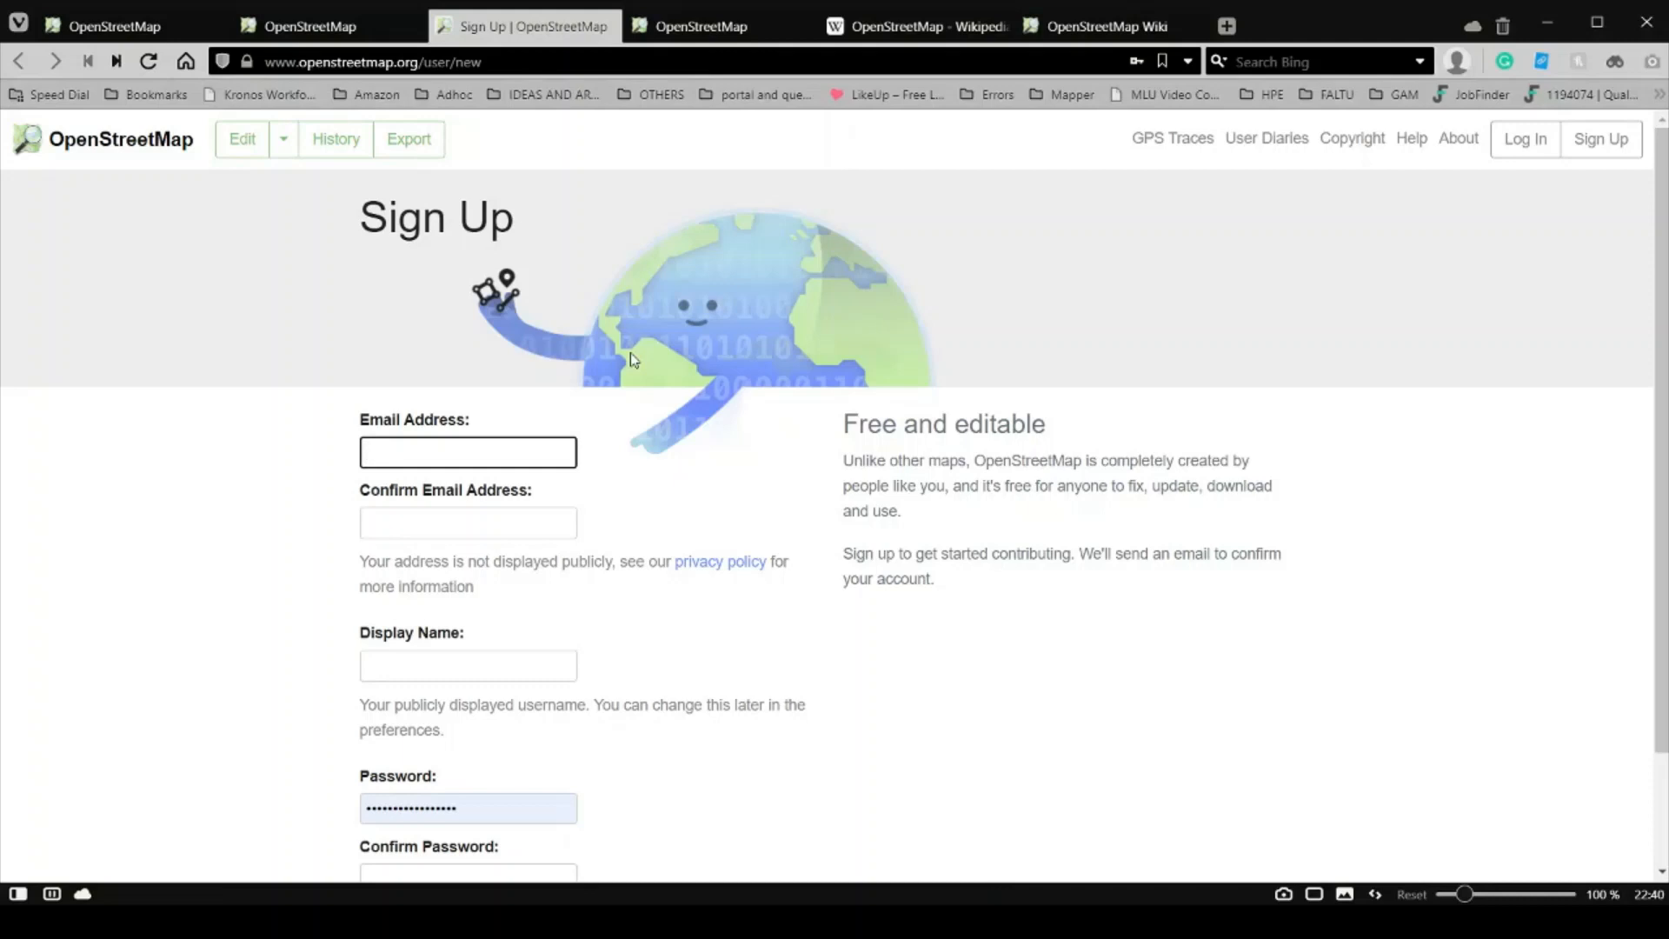
pyautogui.moveTo(598, 320)
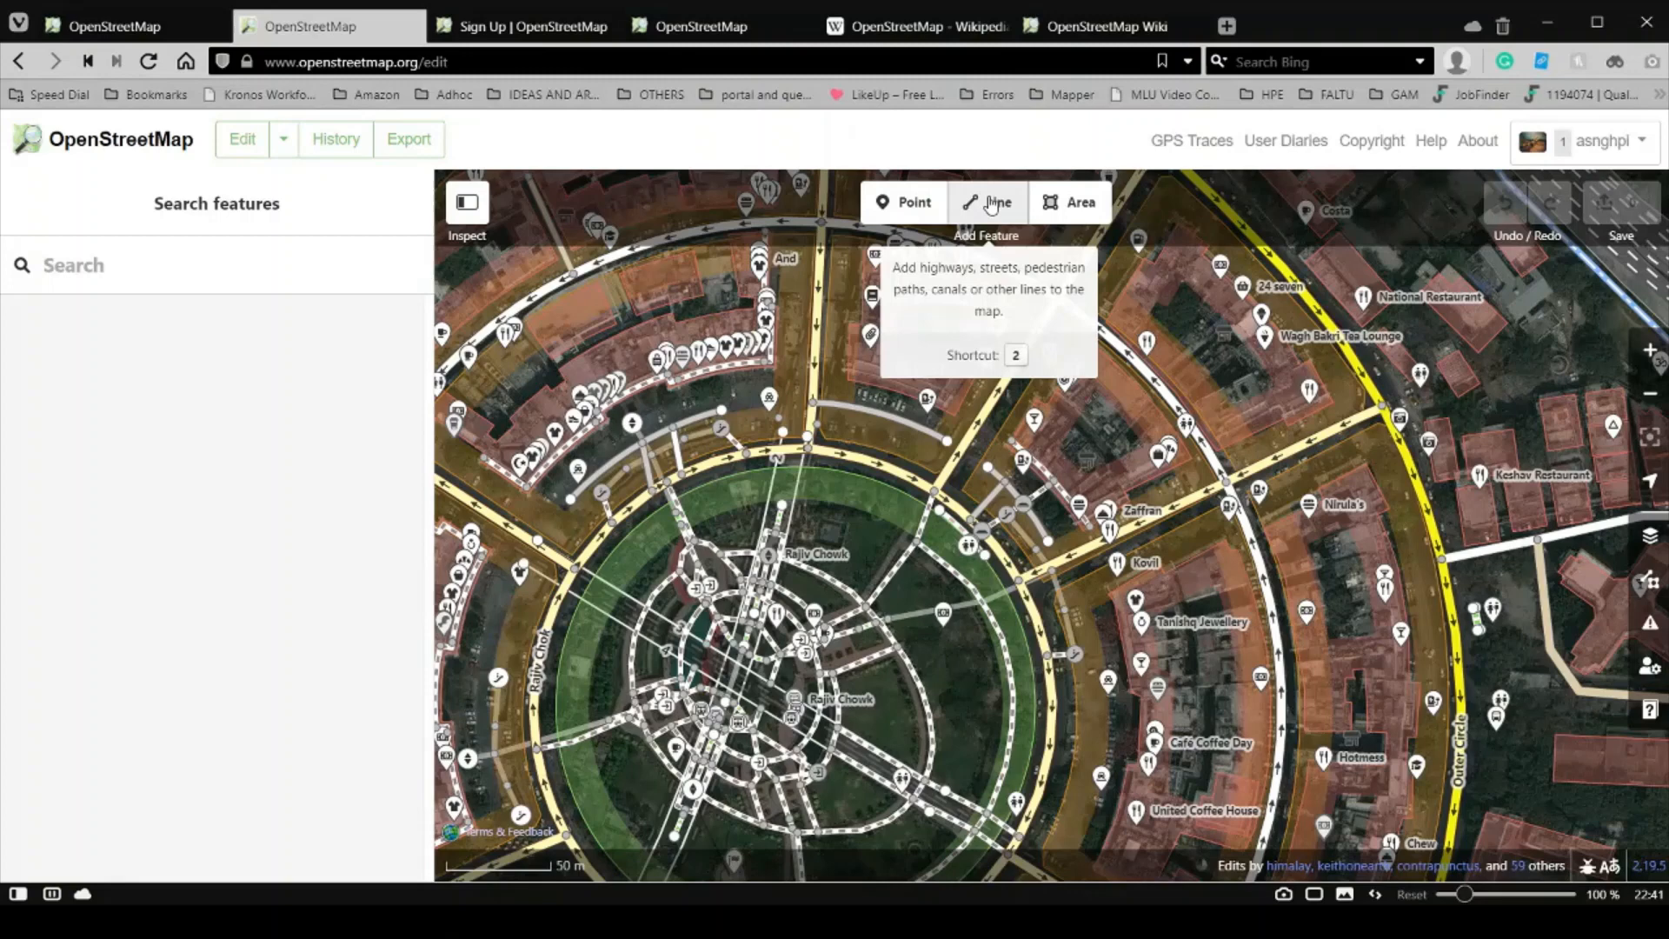
pyautogui.moveTo(1022, 204)
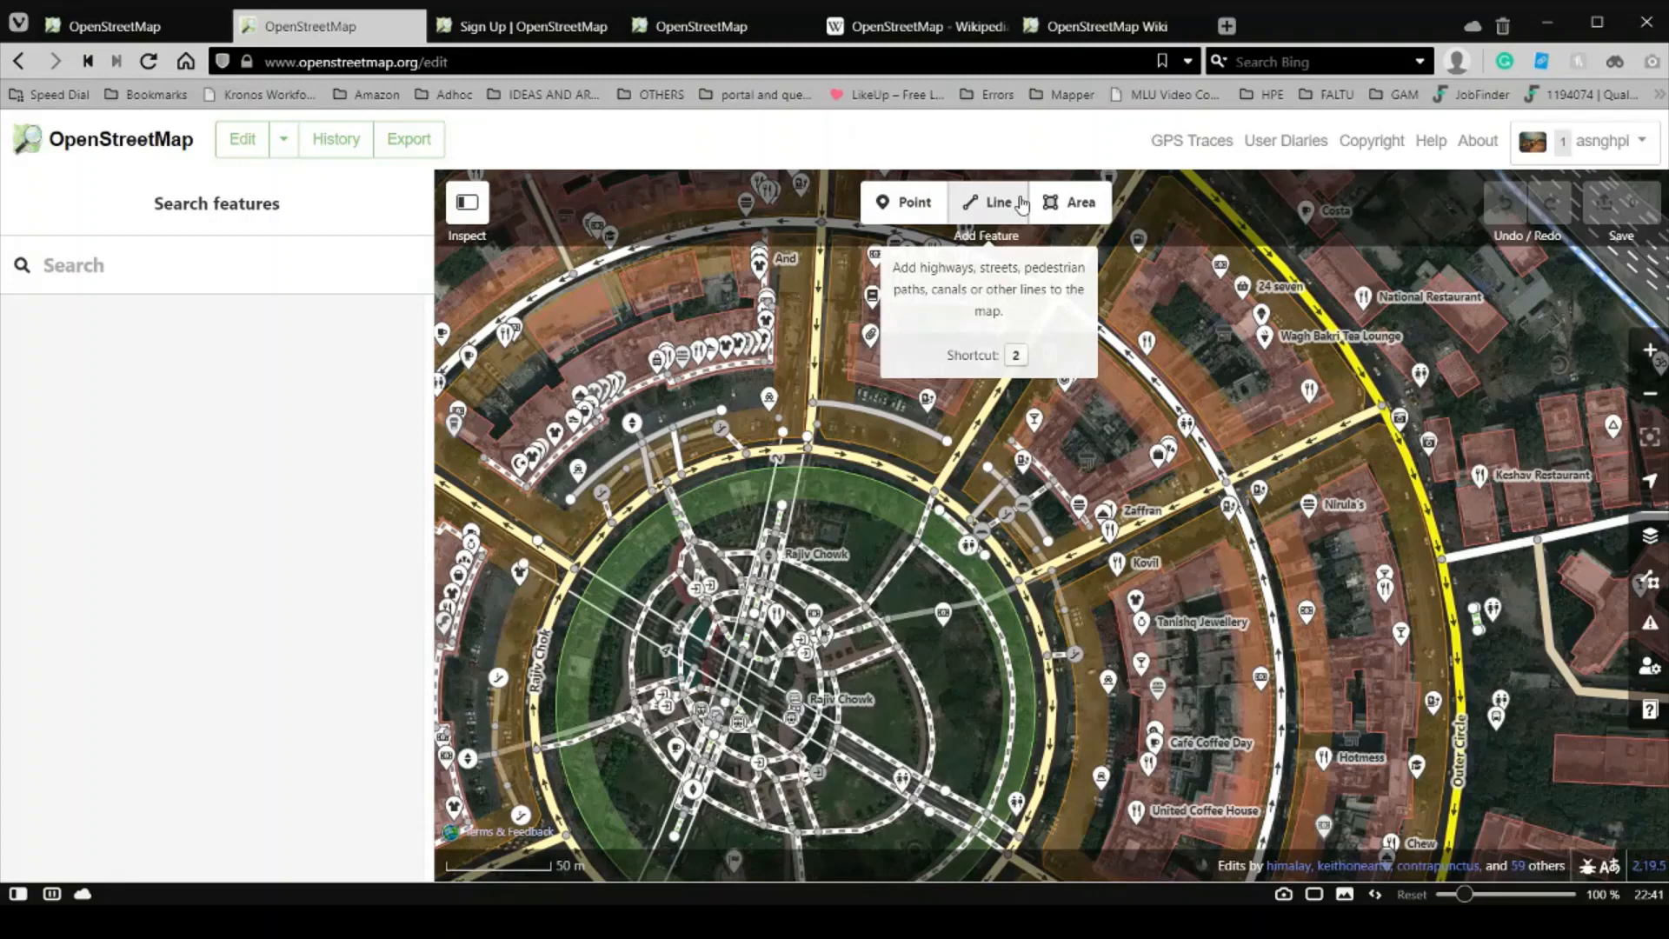
pyautogui.moveTo(1071, 201)
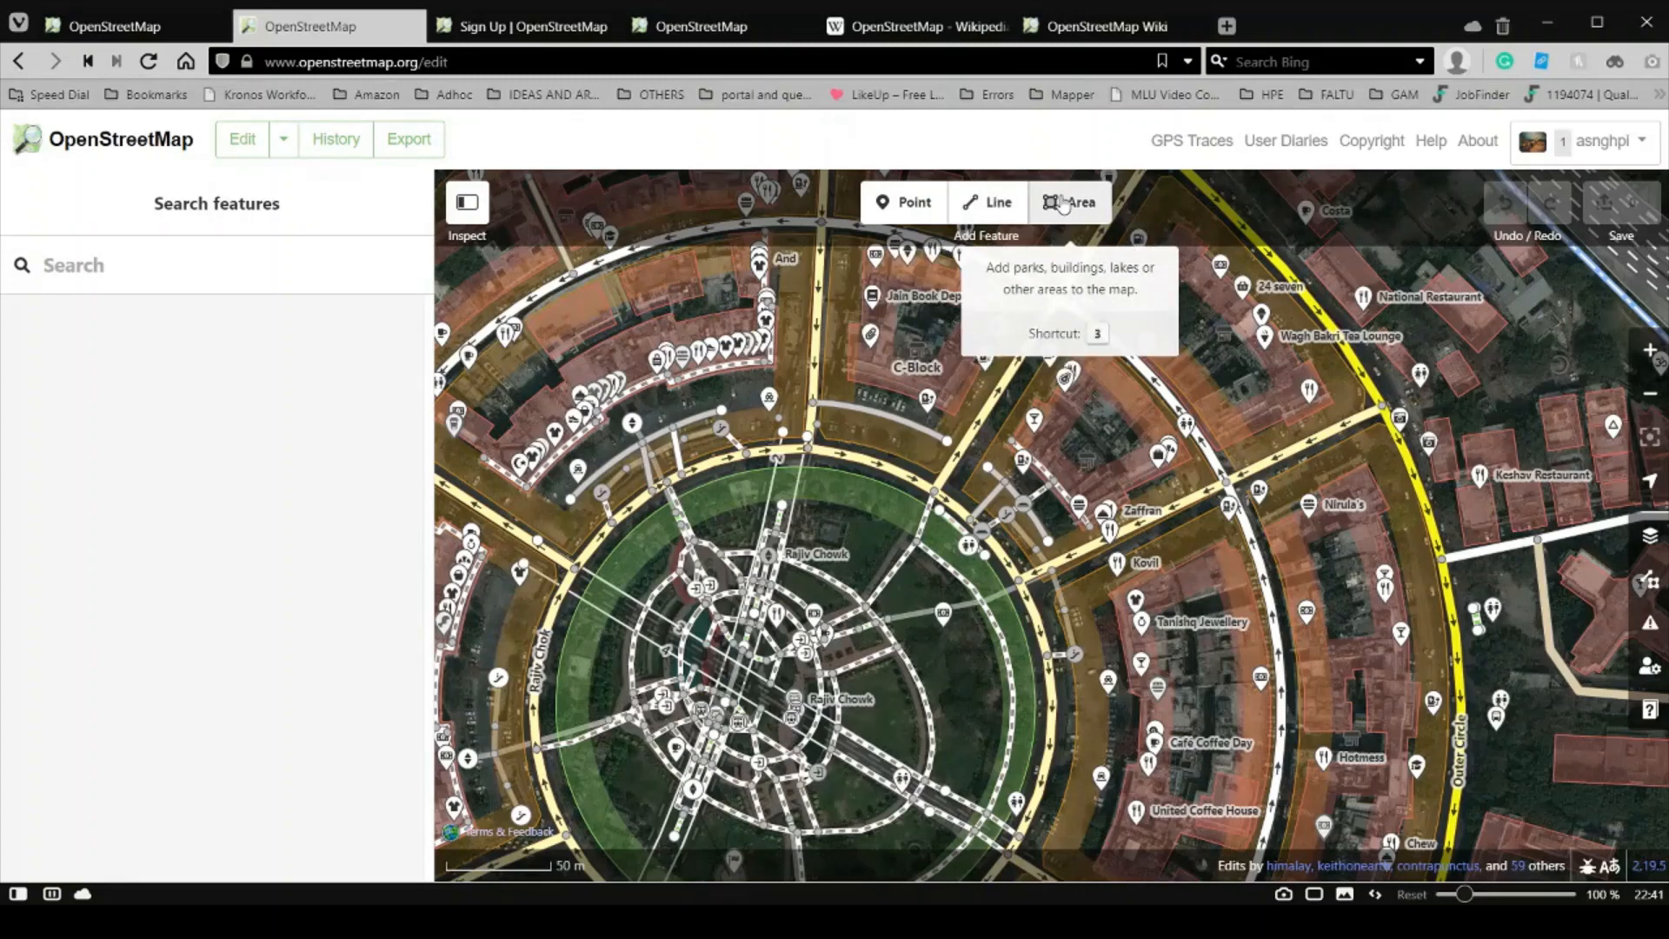